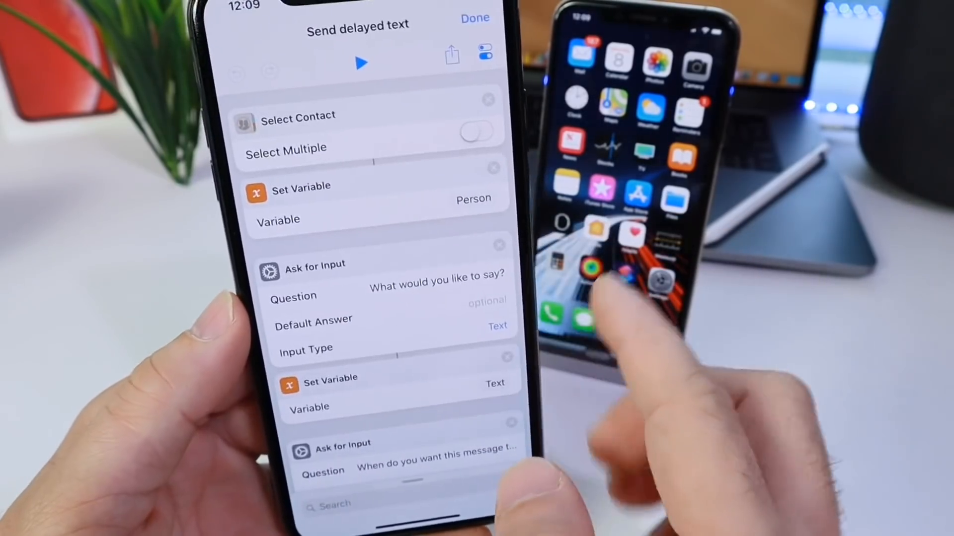
- Close the Send delayed text editor with Done
click(477, 130)
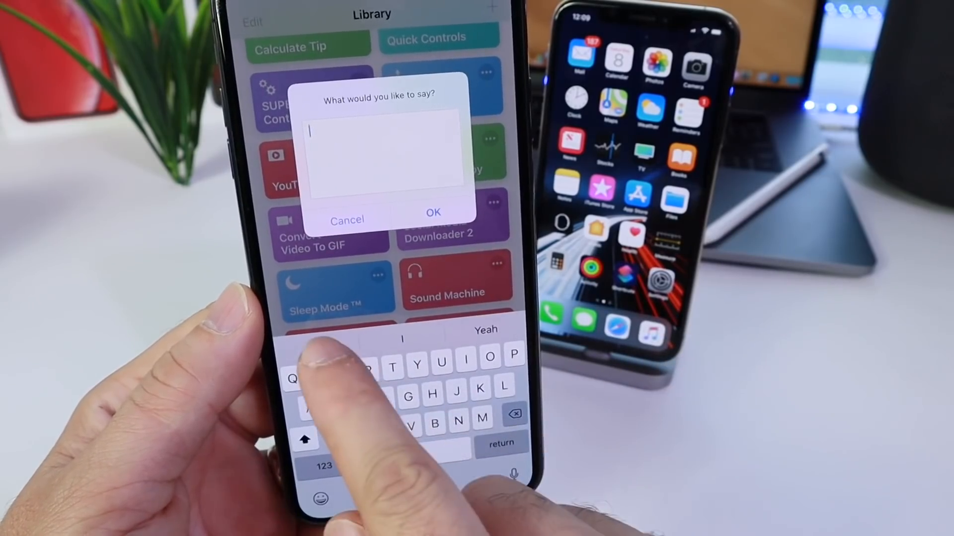
- Enter the message 'Hey' with bee and sunglasses emoji and confirm it
text(Hey 🐝😎)
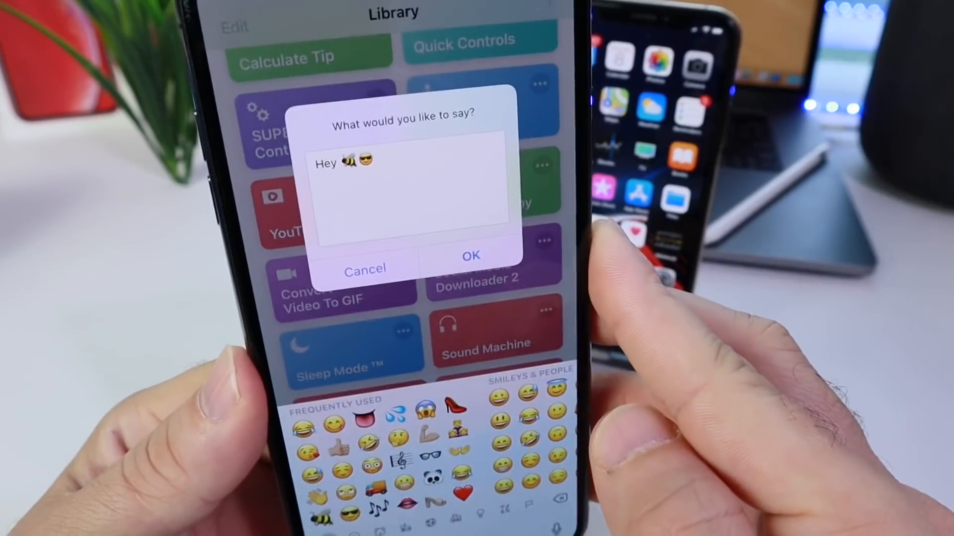
click(470, 255)
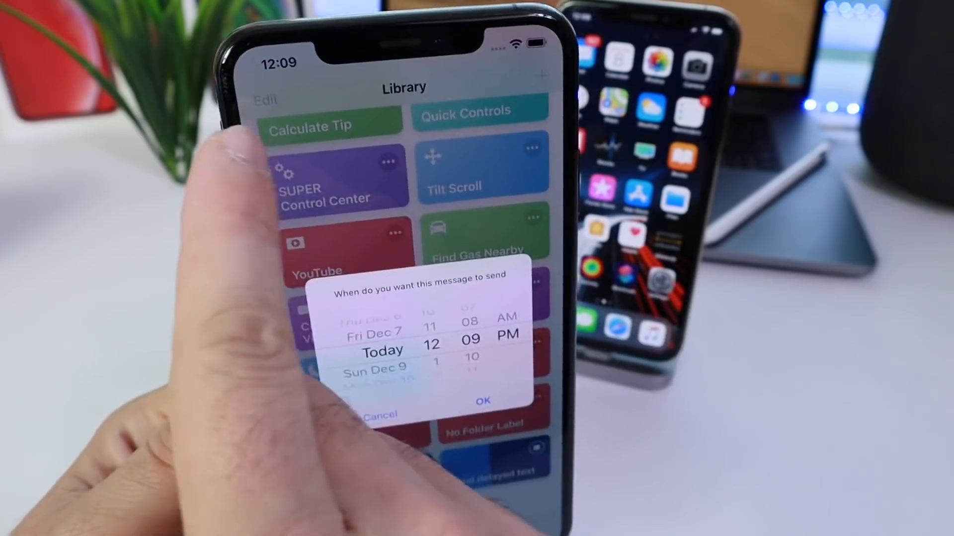
- Set the send time to Today at 12:10 PM by spinning the minutes wheel
scroll(down, 3)
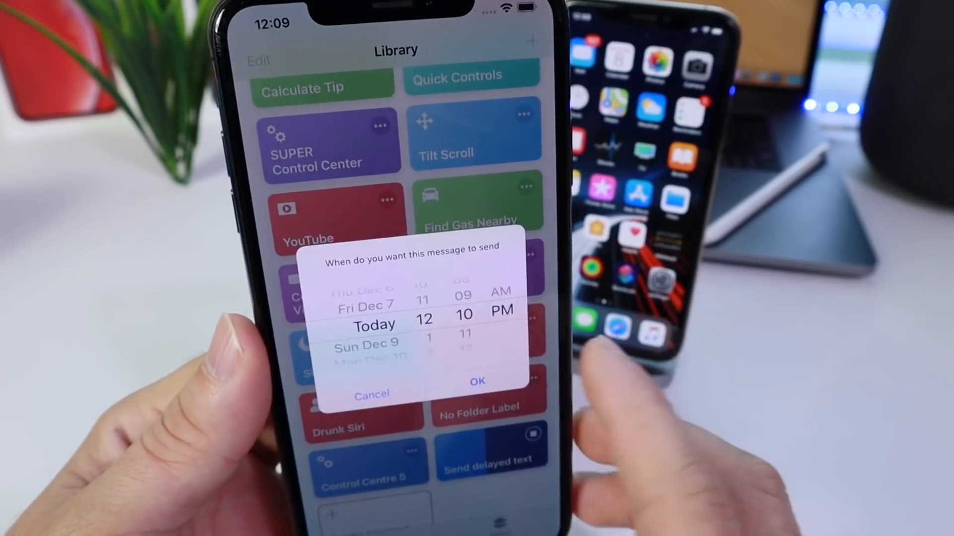